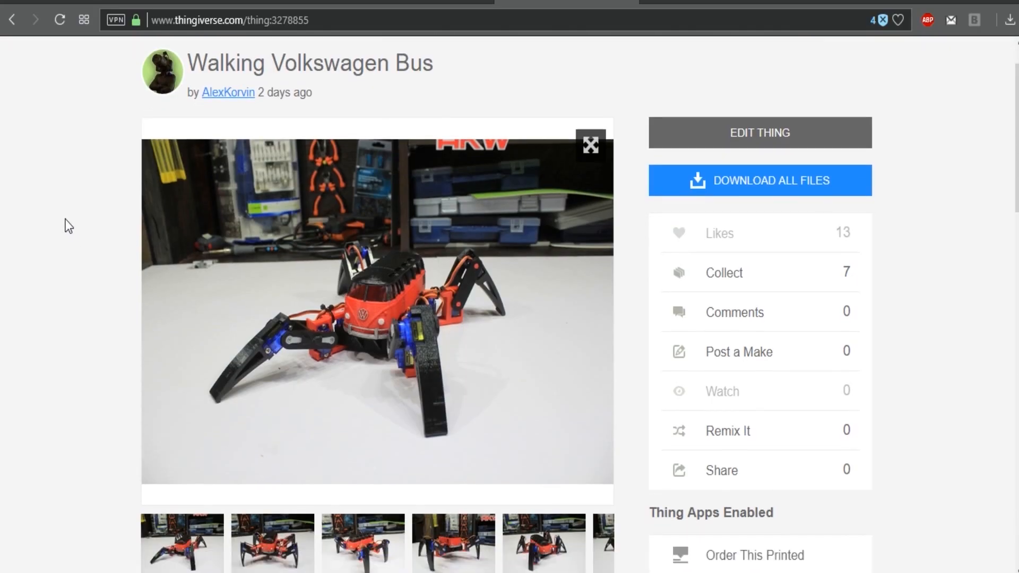
- Scroll the Walking Volkswagen Bus page down to its Remixed From designs
{"action": "scroll", "scroll_direction": "down", "scroll_amount": 3}
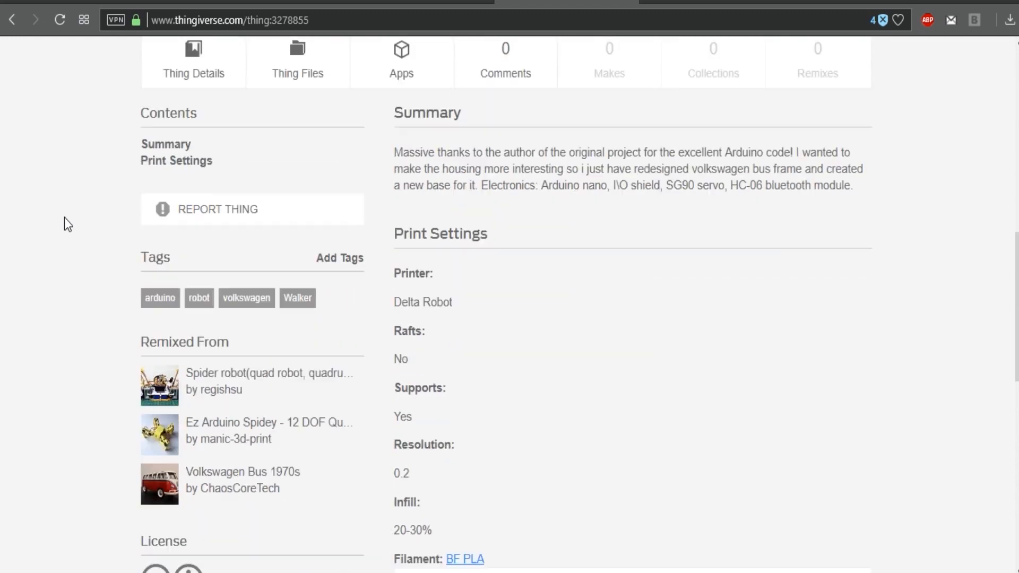
{"action": "scroll", "scroll_direction": "down", "scroll_amount": 3}
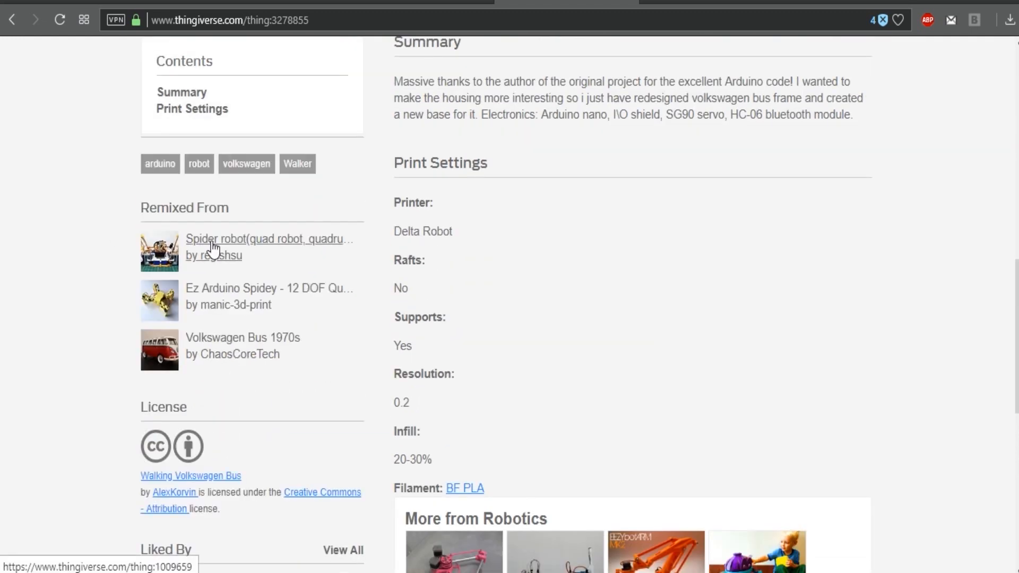
{"action": "mouse_move", "coordinate": [96, 218]}
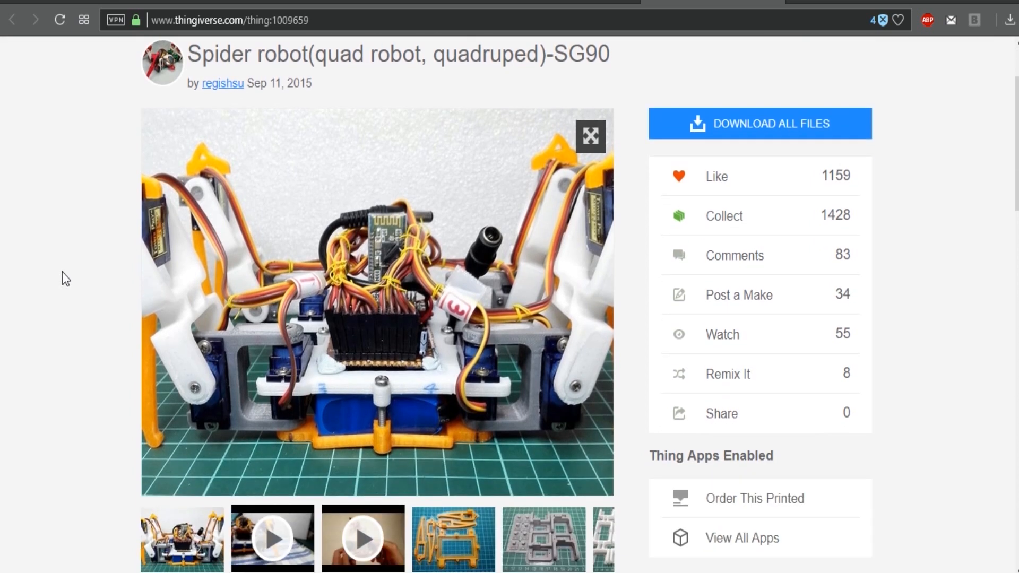
- Scroll through the Ez Arduino Spidey design page to review it
{"action": "scroll", "scroll_direction": "down", "scroll_amount": 3}
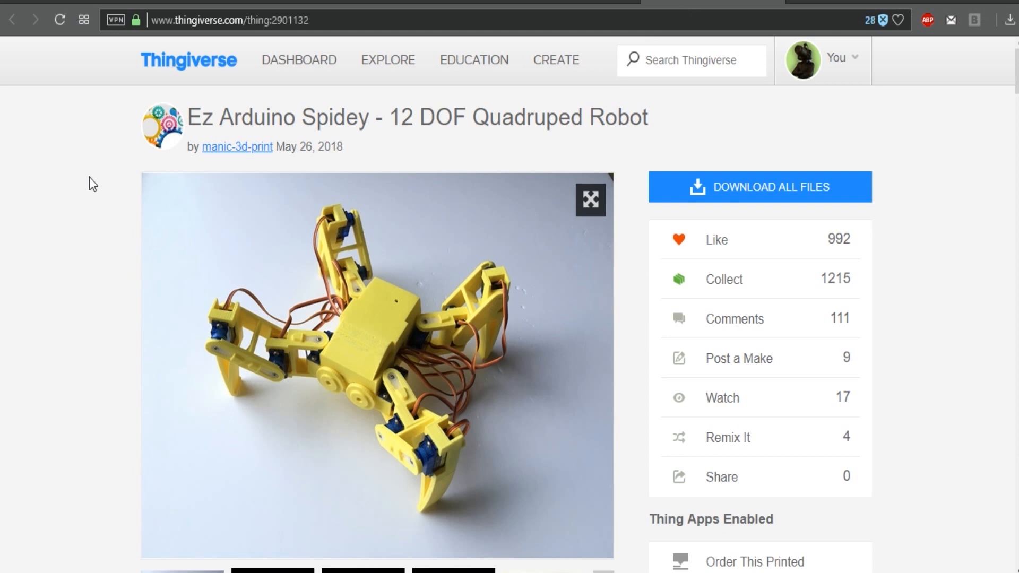
{"action": "scroll", "scroll_direction": "down", "scroll_amount": 3}
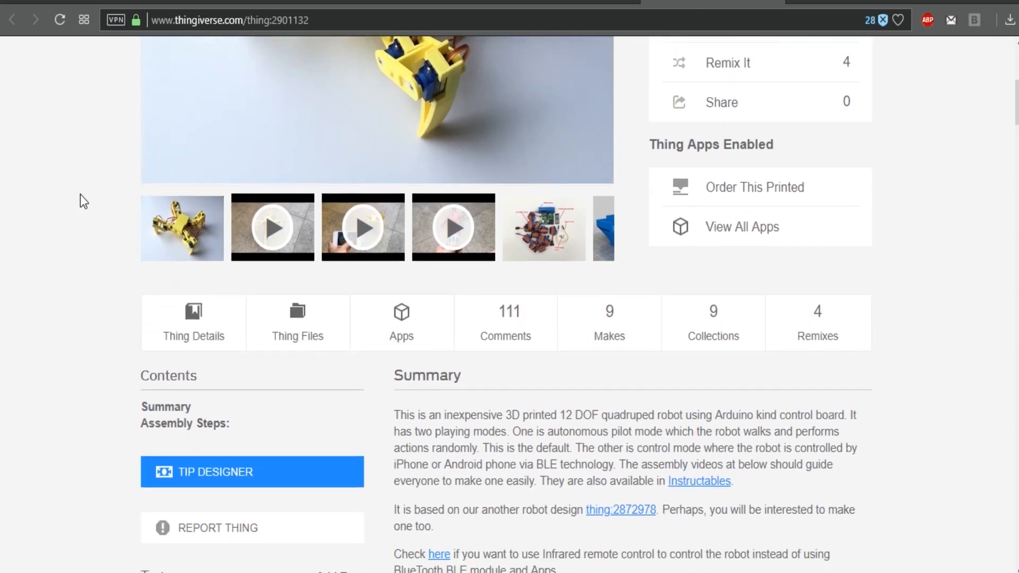
{"action": "scroll", "scroll_direction": "down", "scroll_amount": 3}
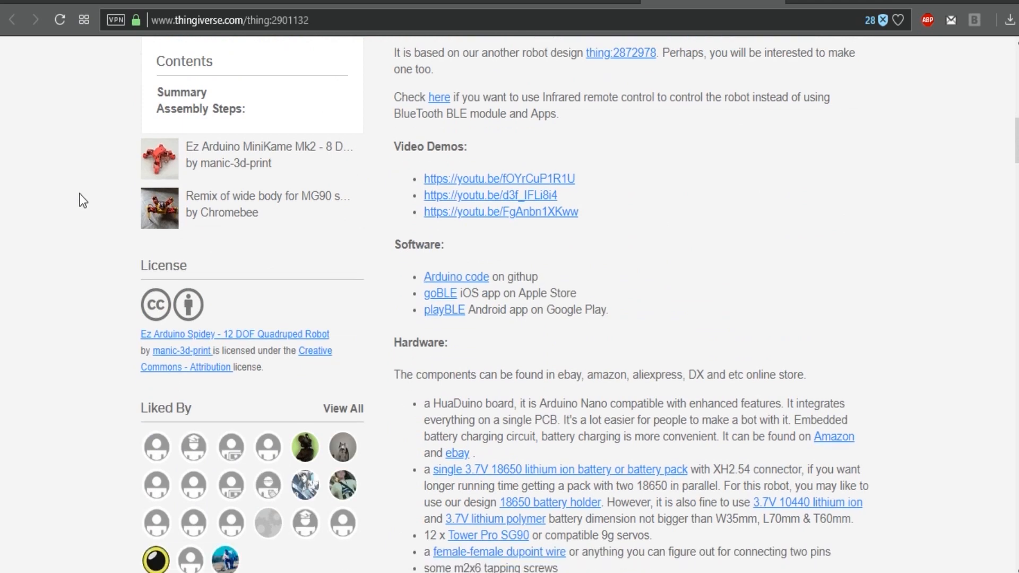
{"action": "scroll", "scroll_direction": "down", "scroll_amount": 3}
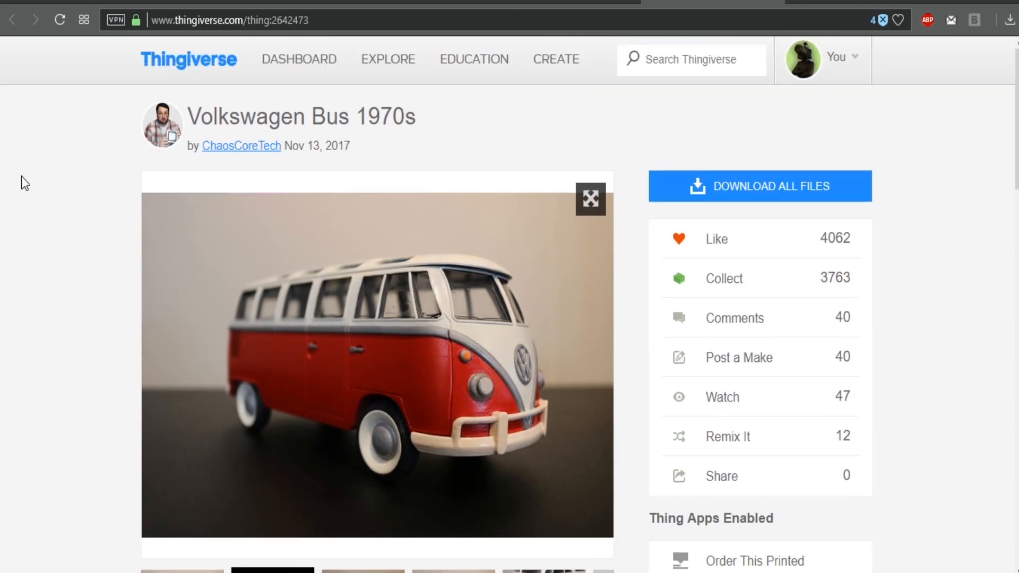
{"action": "scroll", "scroll_direction": "down", "scroll_amount": 3}
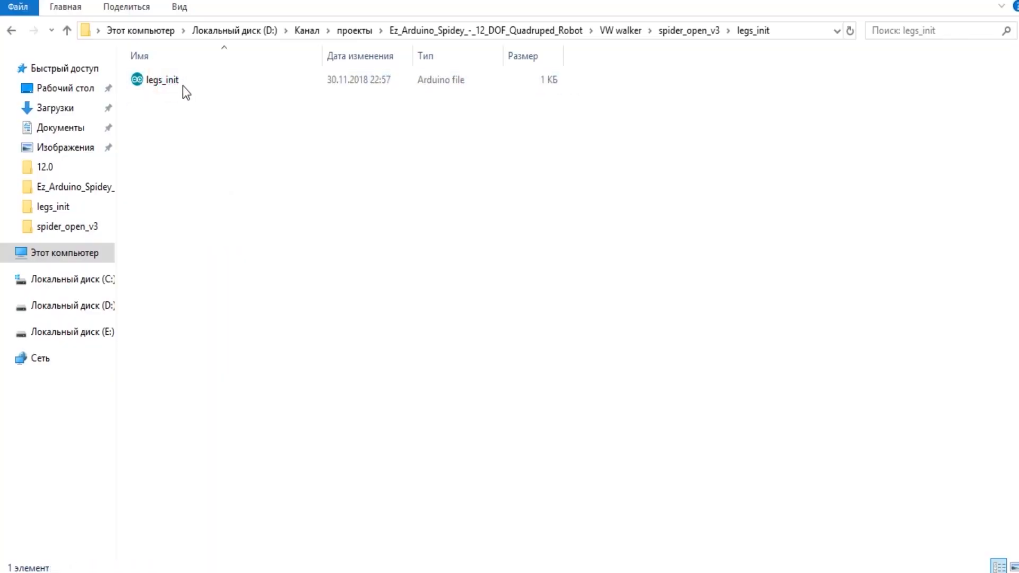
- Open legs_init.ino from spider_open_v3\legs_init in the Arduino IDE
{"action": "double_click", "coordinate": [162, 79]}
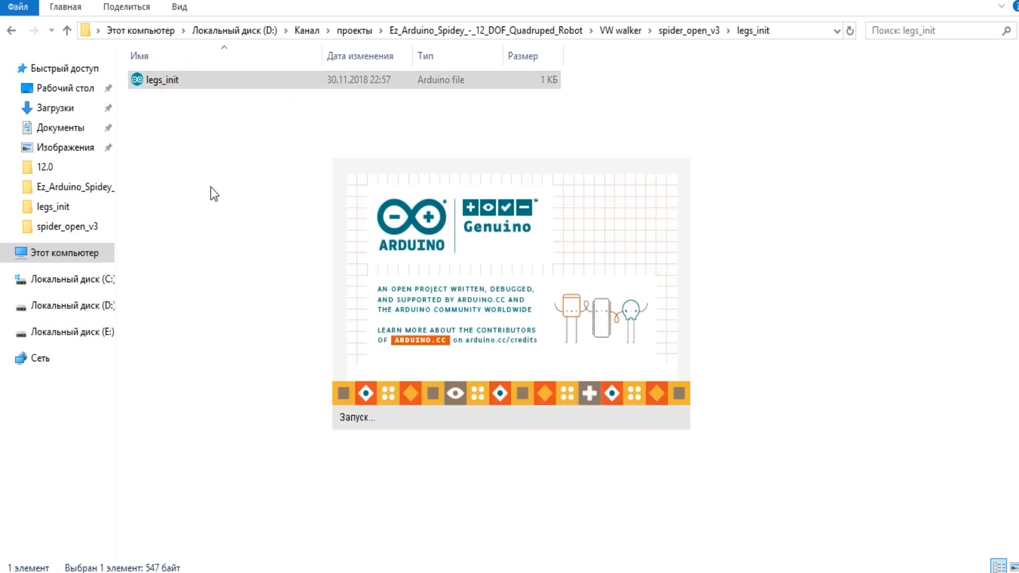
{"action": "double_click", "coordinate": [162, 79]}
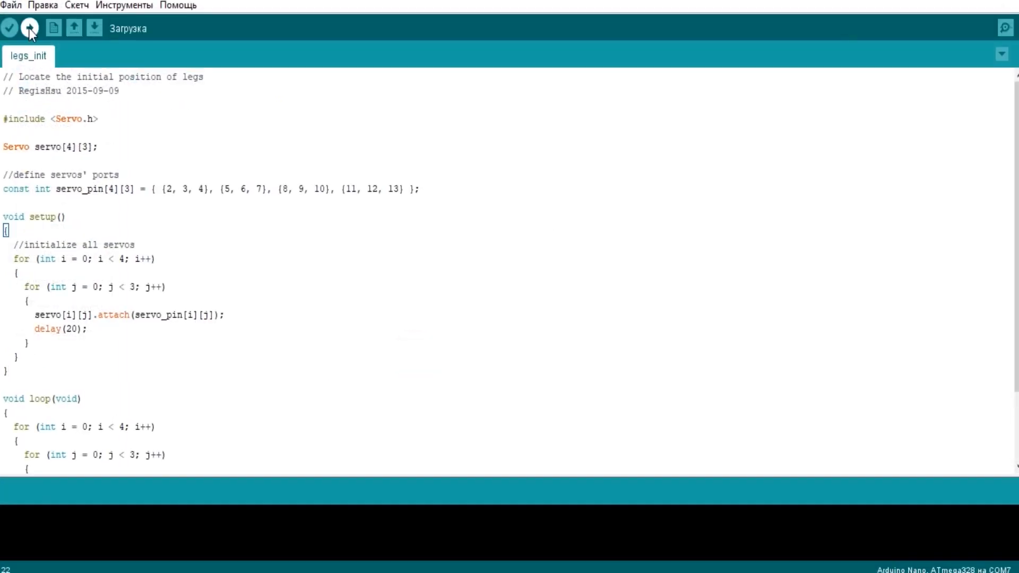
- Upload the legs_init sketch to the Arduino Nano on COM7
{"action": "left_click", "coordinate": [29, 27]}
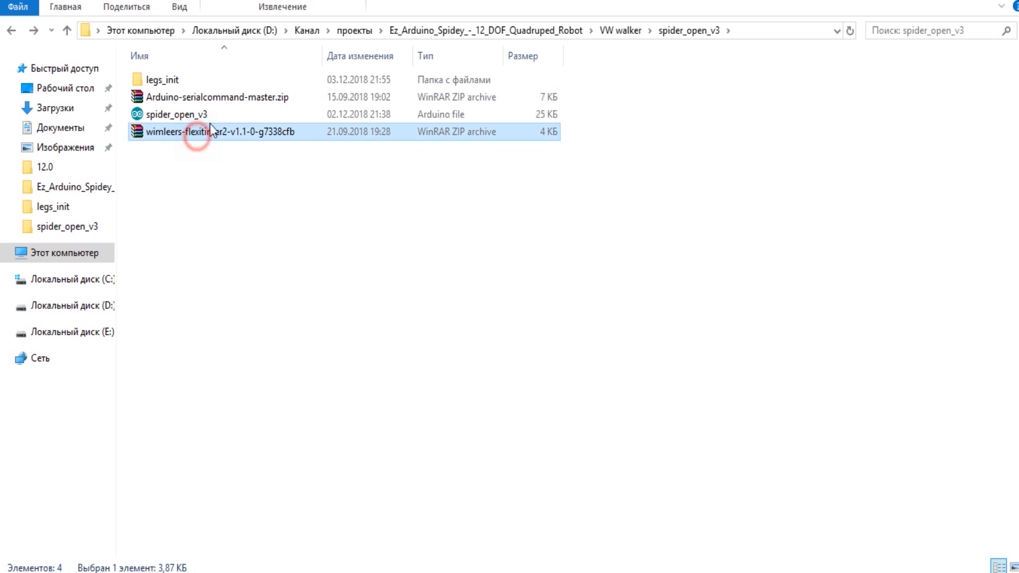
- Select the spider_open_v3 sketch file in the project folder and open it
{"action": "left_click", "coordinate": [214, 97]}
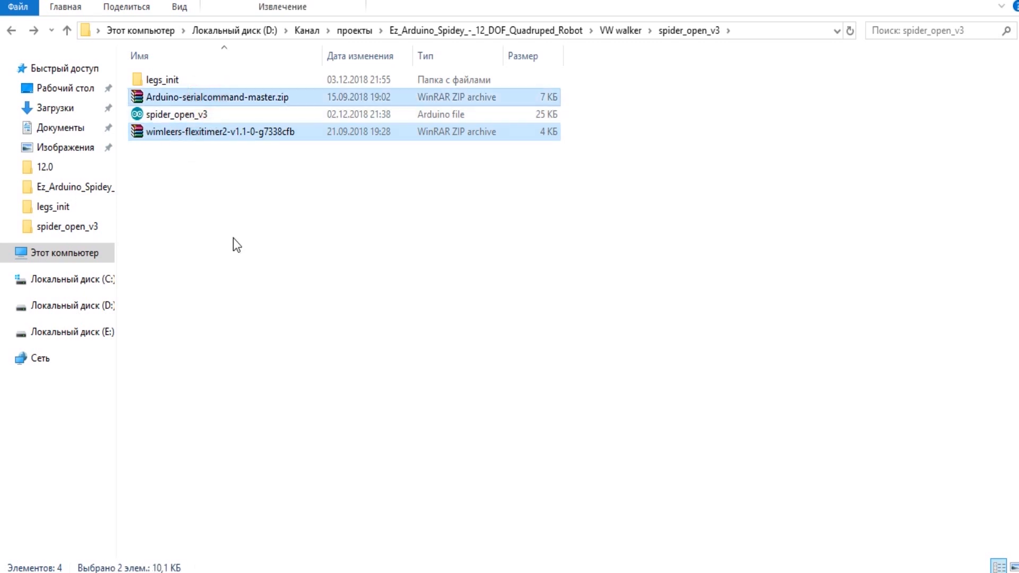
{"action": "left_click", "coordinate": [176, 114]}
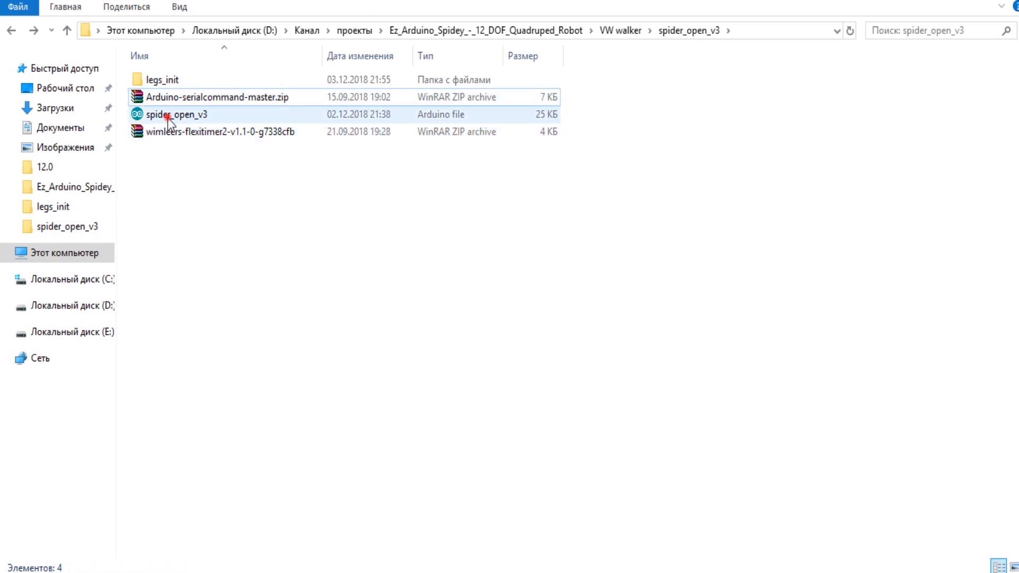
{"action": "left_click", "coordinate": [176, 114]}
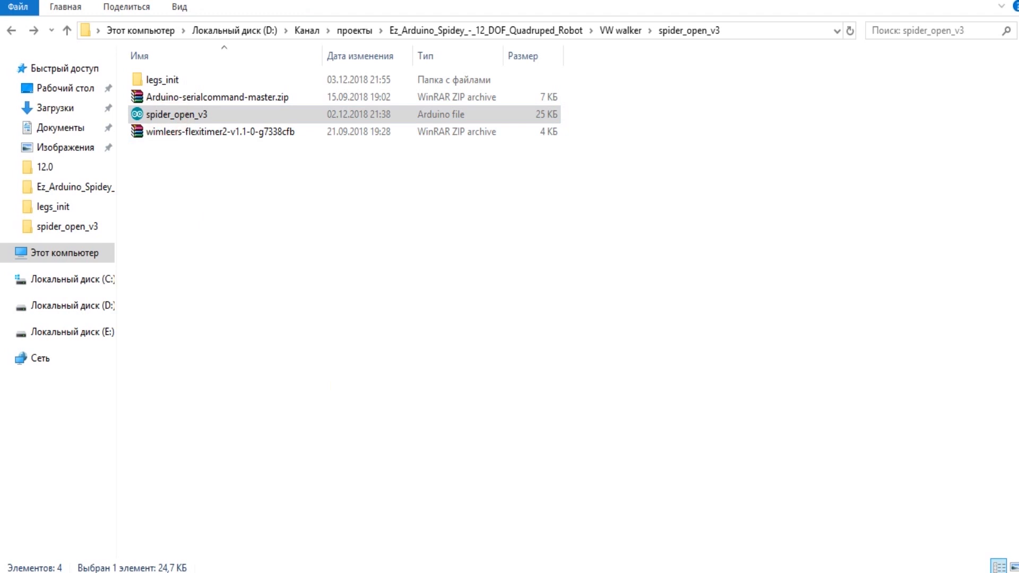
{"action": "double_click", "coordinate": [176, 115]}
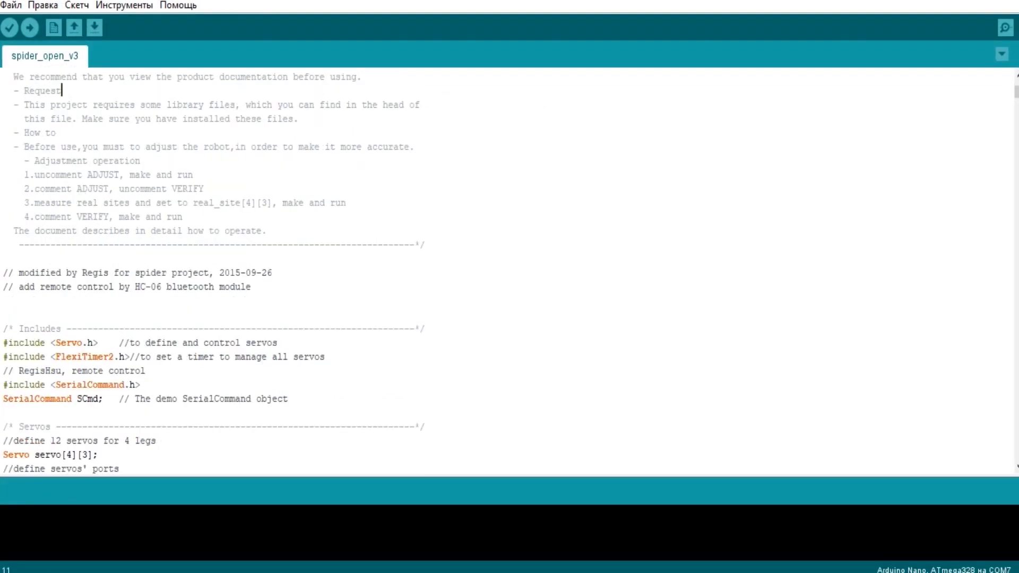
{"action": "scroll", "scroll_direction": "down", "scroll_amount": 3}
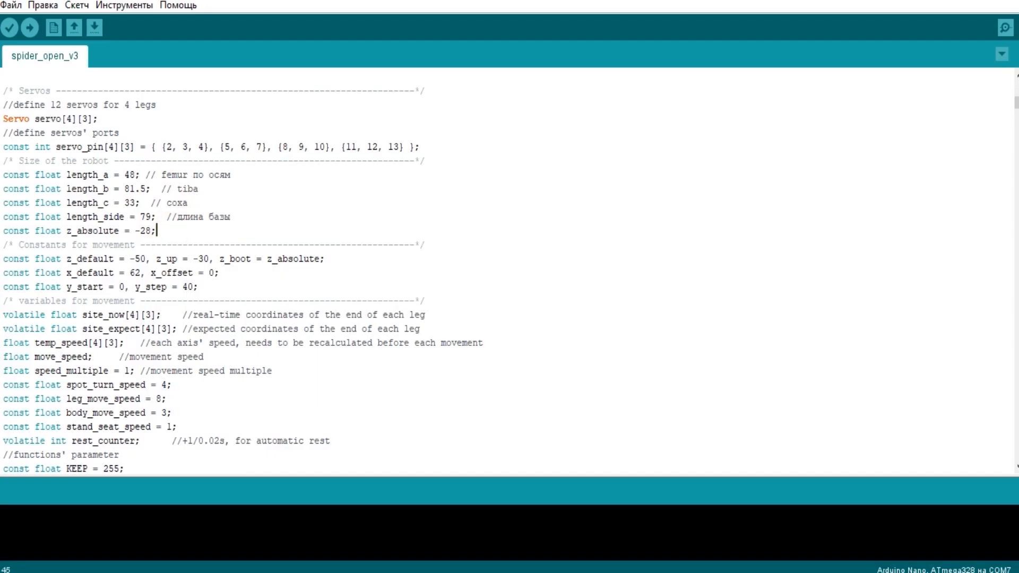
{"action": "left_click_drag", "start_coordinate": [69, 175], "coordinate": [156, 231]}
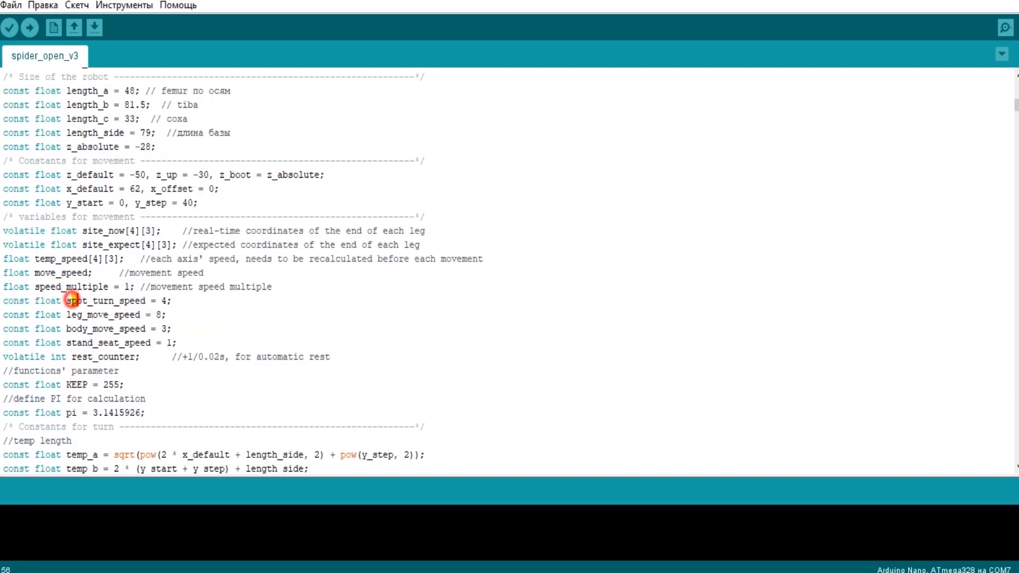
{"action": "left_click_drag", "start_coordinate": [64, 301], "coordinate": [179, 343]}
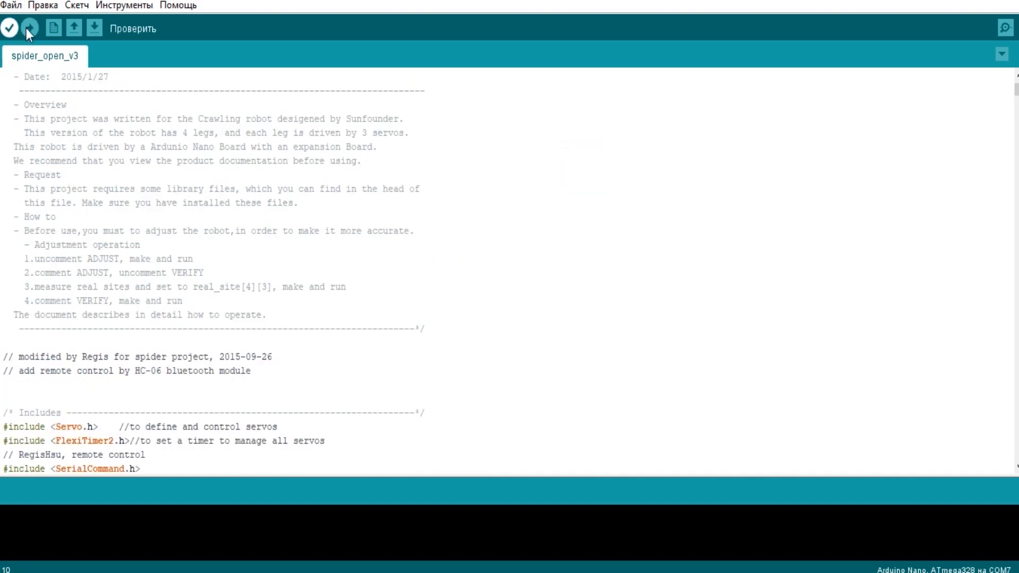
- Compile and upload spider_open_v3 to the Nano on COM7
{"action": "left_click", "coordinate": [30, 28]}
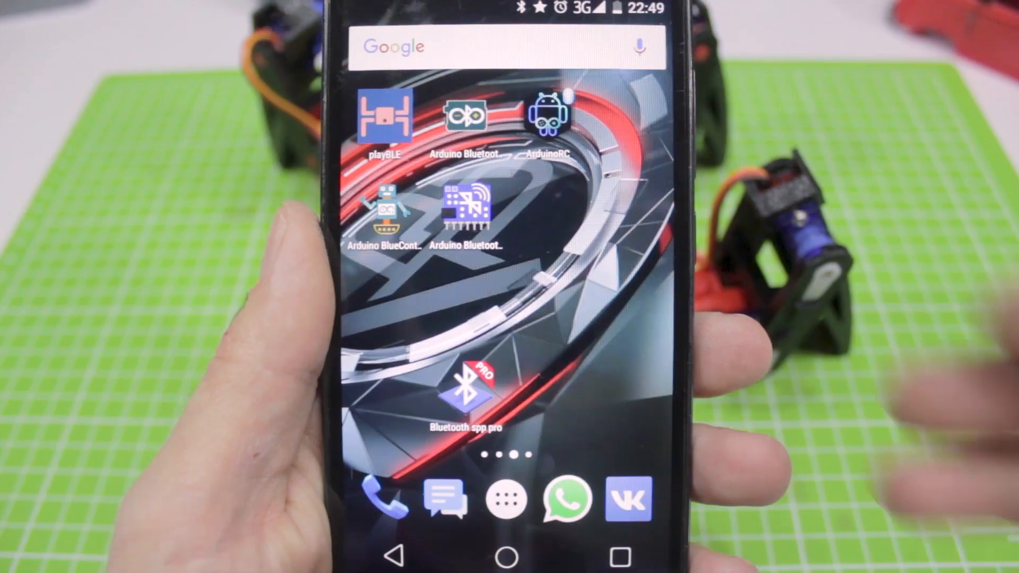
- Launch the Bluetooth SPP Pro app from the phone home screen
{"action": "left_click", "coordinate": [463, 387]}
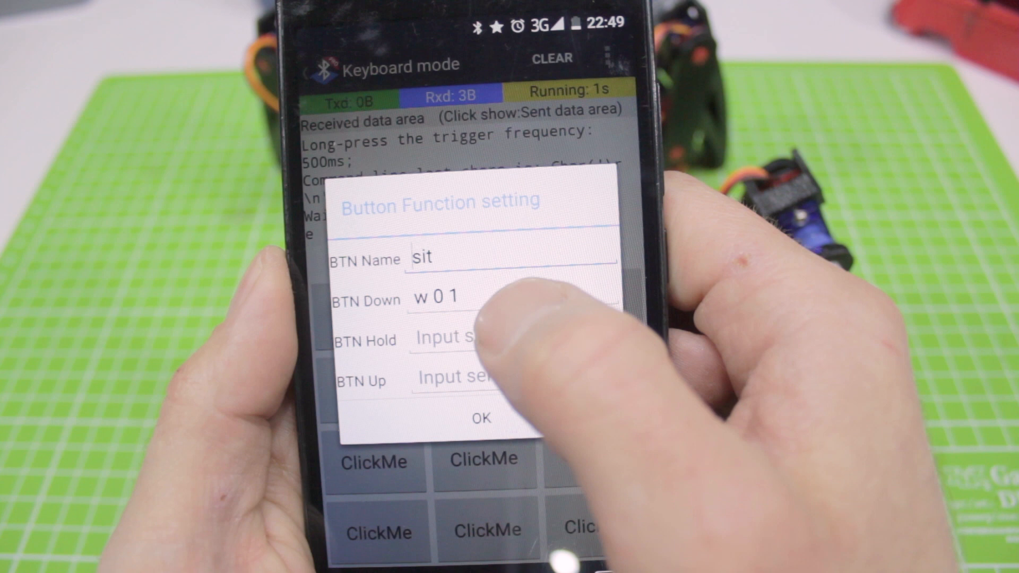
- Save the sit button, then configure the second button as 'forward' sending 'w 1 1'
{"action": "left_click", "coordinate": [455, 296]}
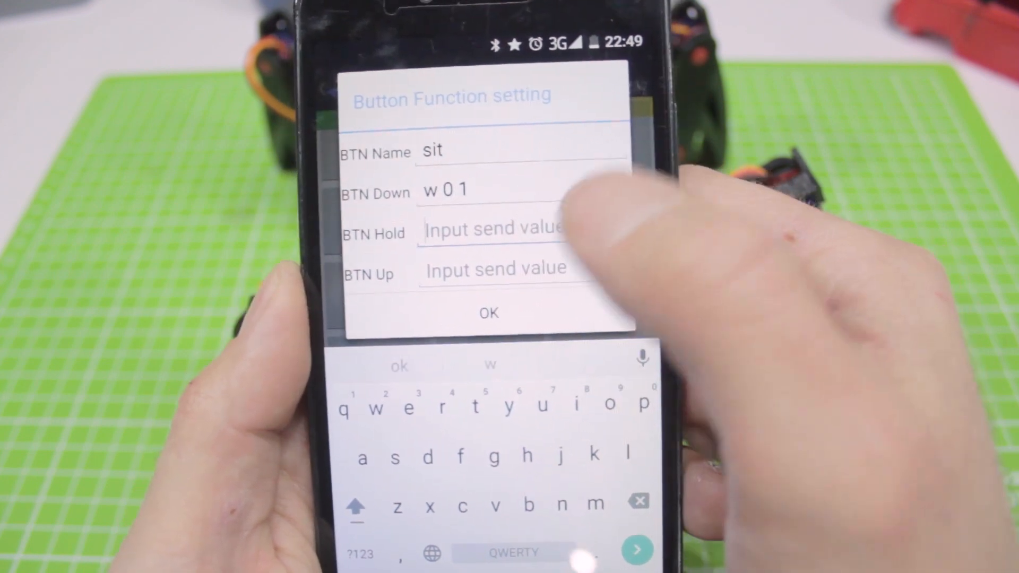
{"action": "left_click", "coordinate": [489, 313]}
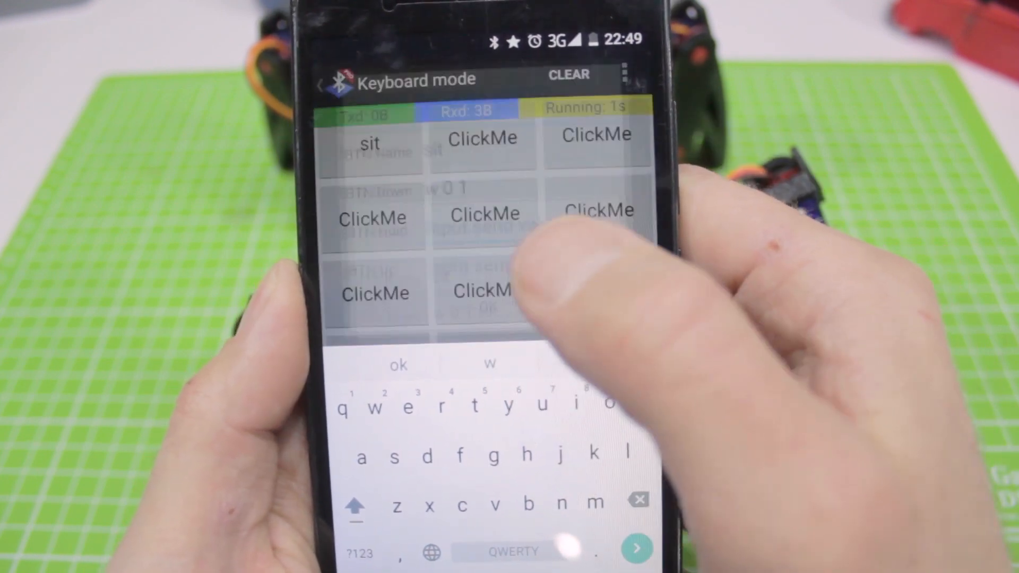
{"action": "left_click", "coordinate": [484, 218]}
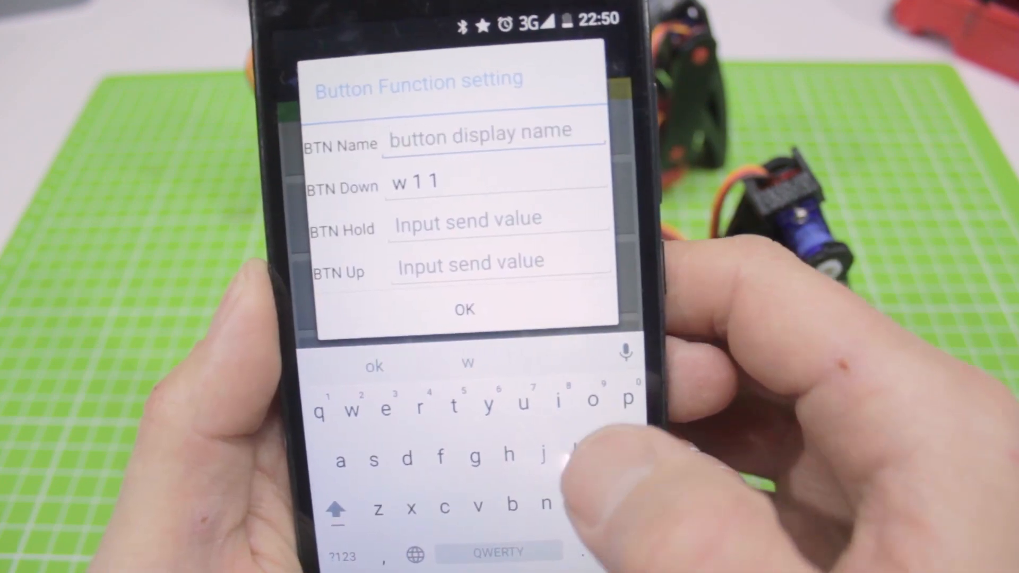
{"action": "type", "text": "for"}
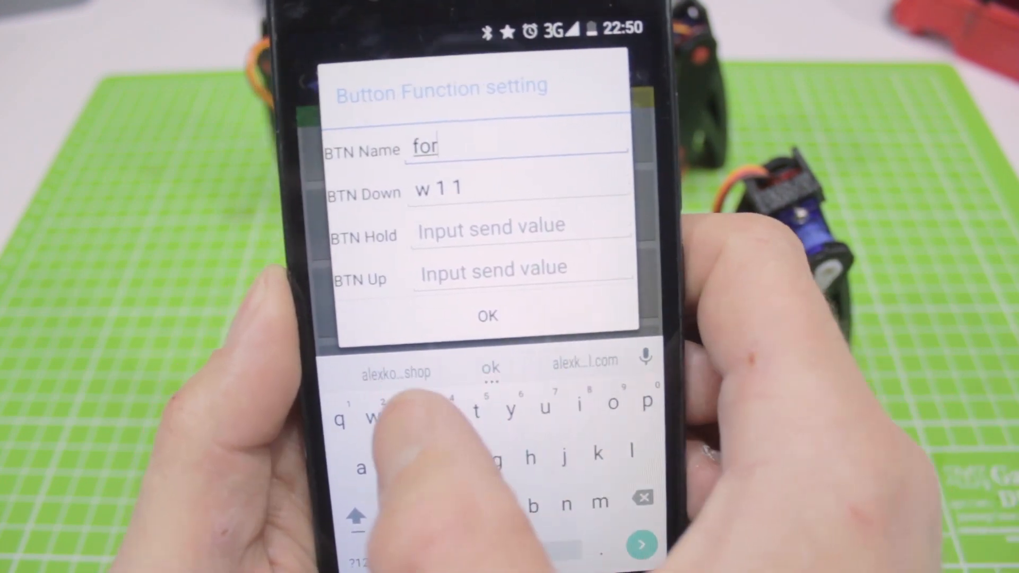
{"action": "type", "text": "ward"}
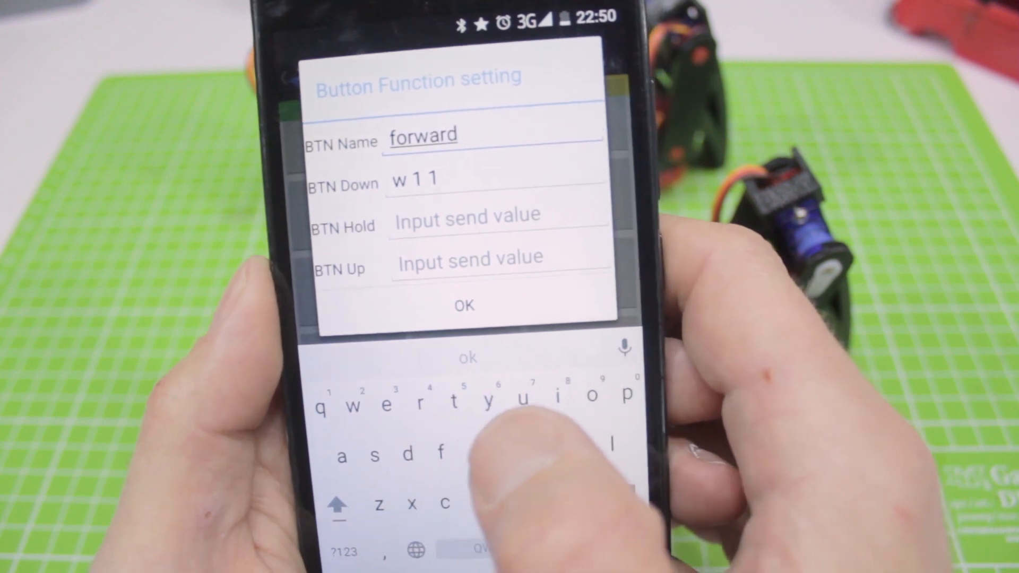
{"action": "left_click", "coordinate": [464, 306]}
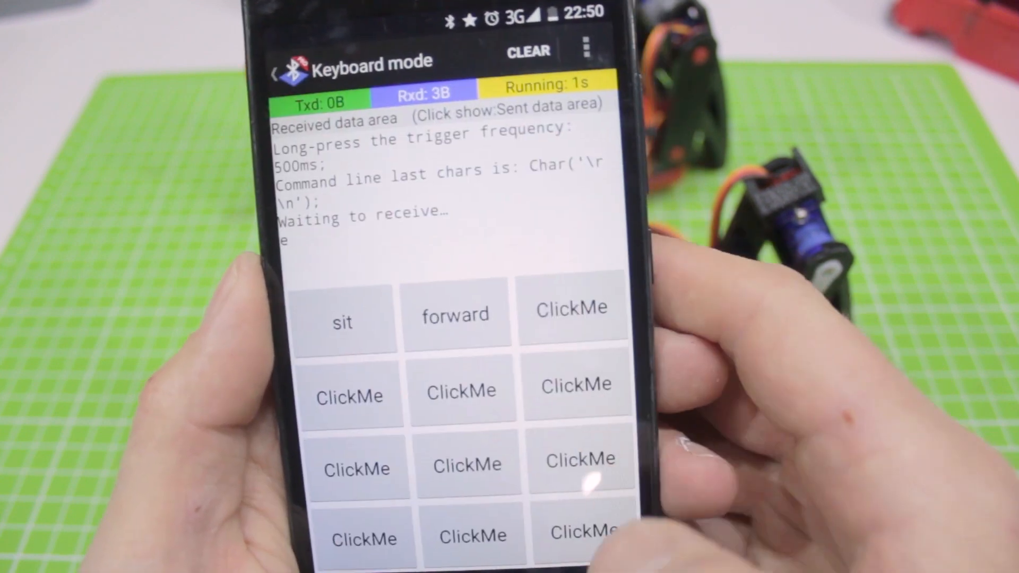